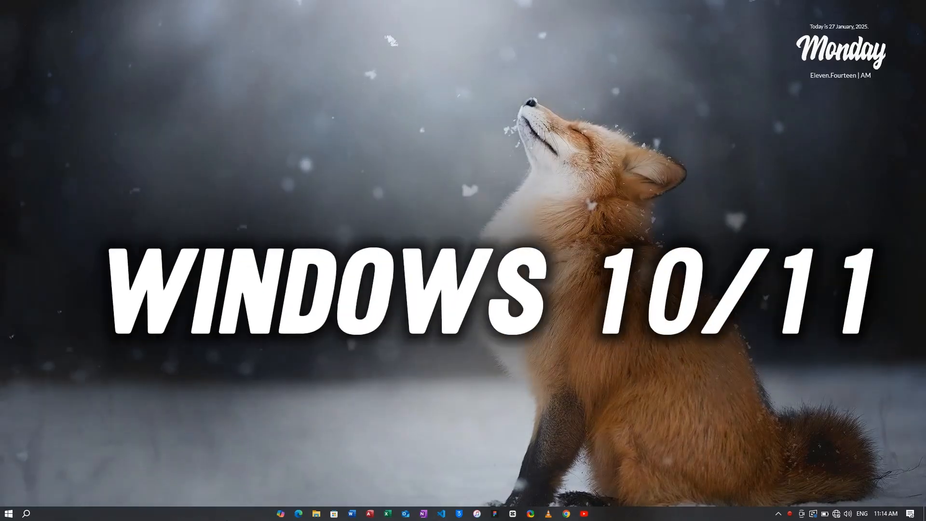
Search the taskbar for 'about' to reach the About your PC settings page.
click(28, 508)
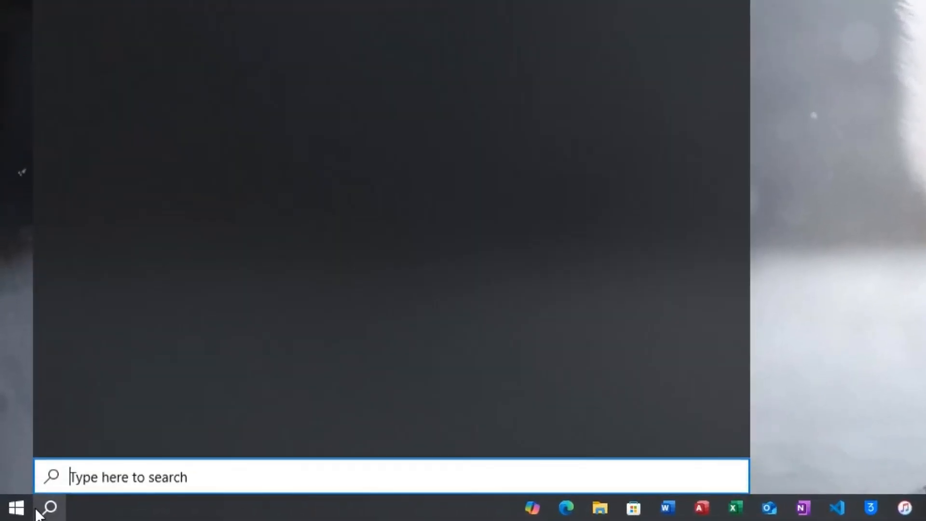
text(ab)
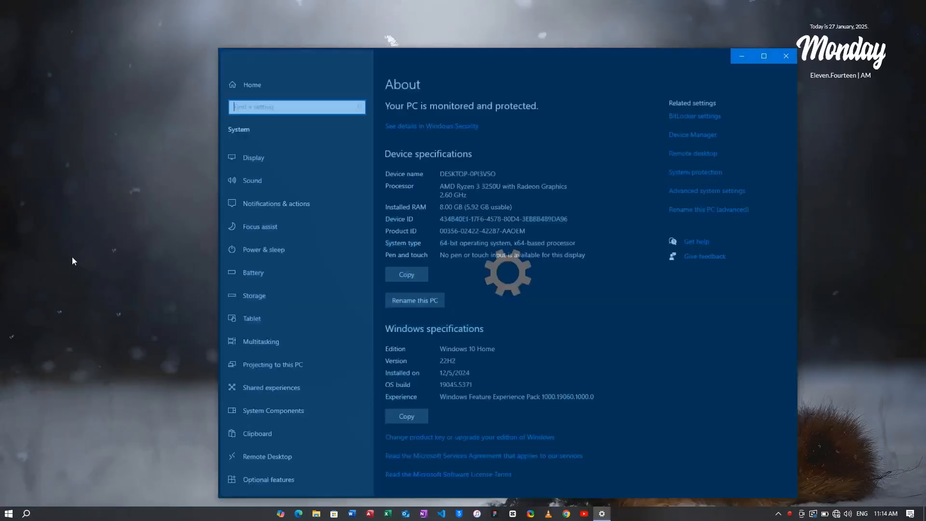
Highlight the Installed RAM value, 8.00 GB (5.92 GB usable).
click(763, 55)
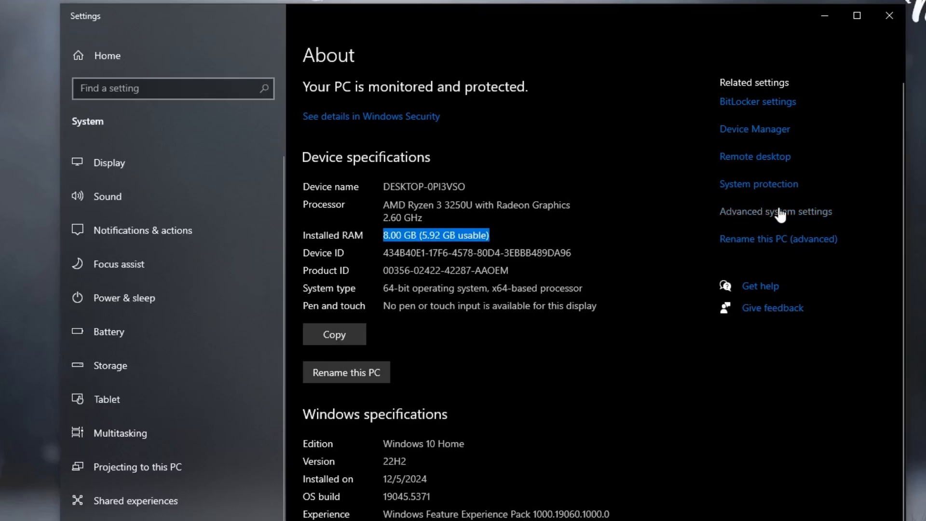
mouse_move(776, 220)
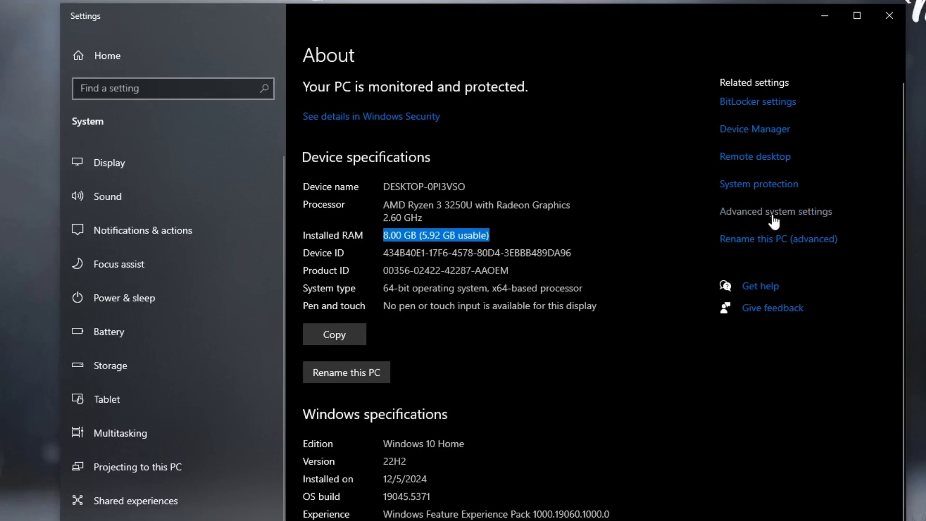
Reach the Performance Options Advanced view showing the 8192 MB paging file.
click(775, 211)
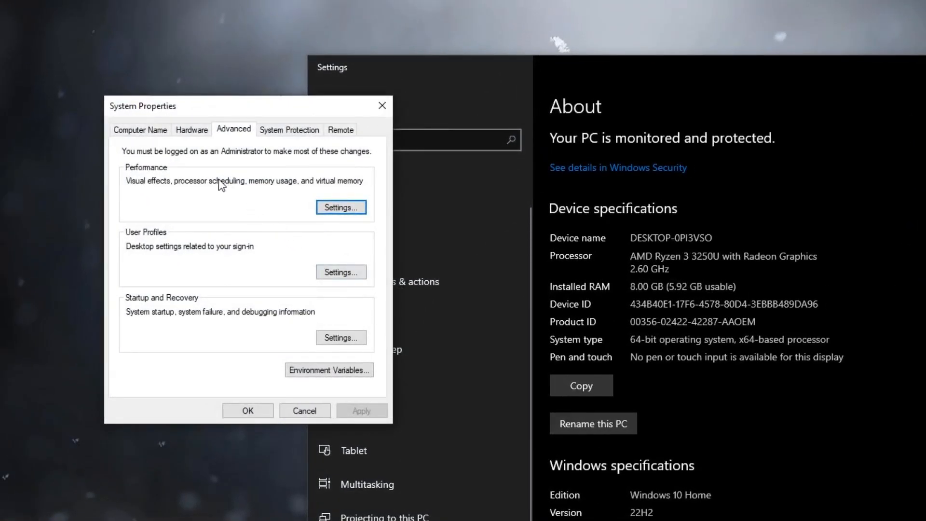
mouse_move(124, 177)
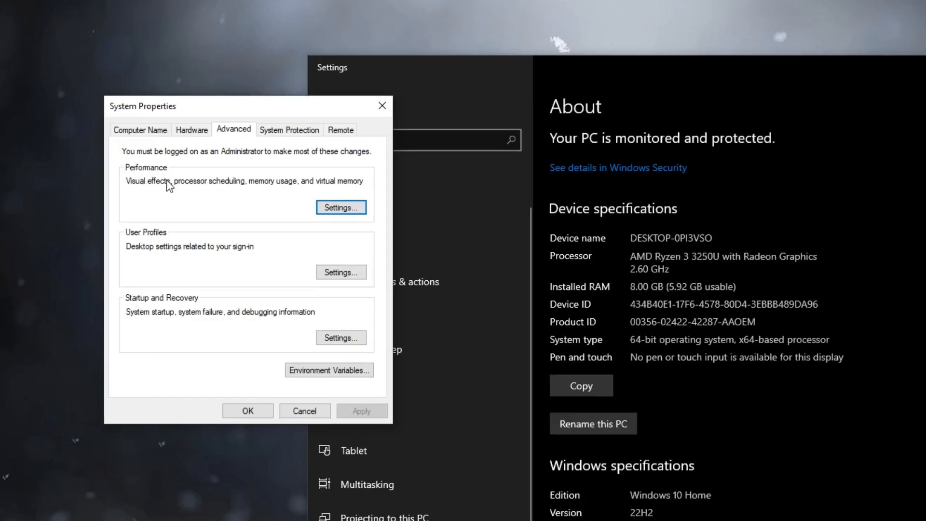
click(341, 207)
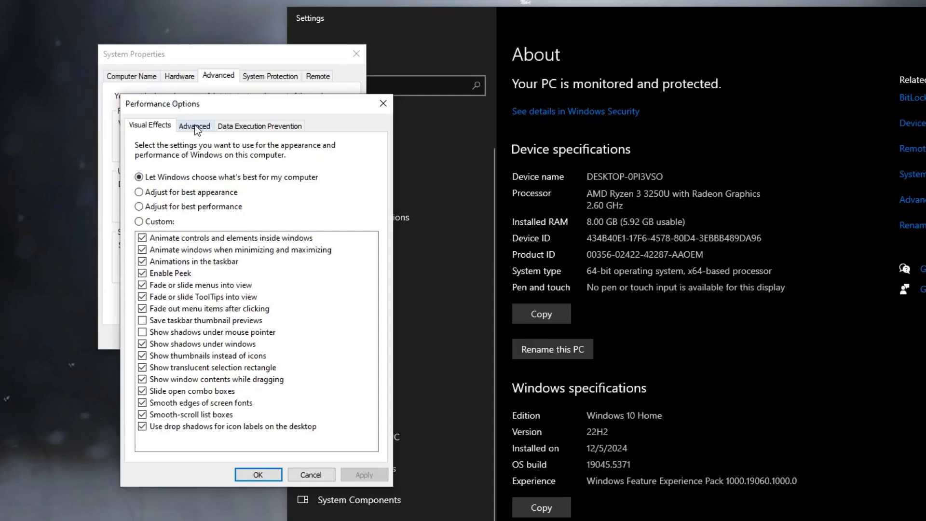
click(194, 125)
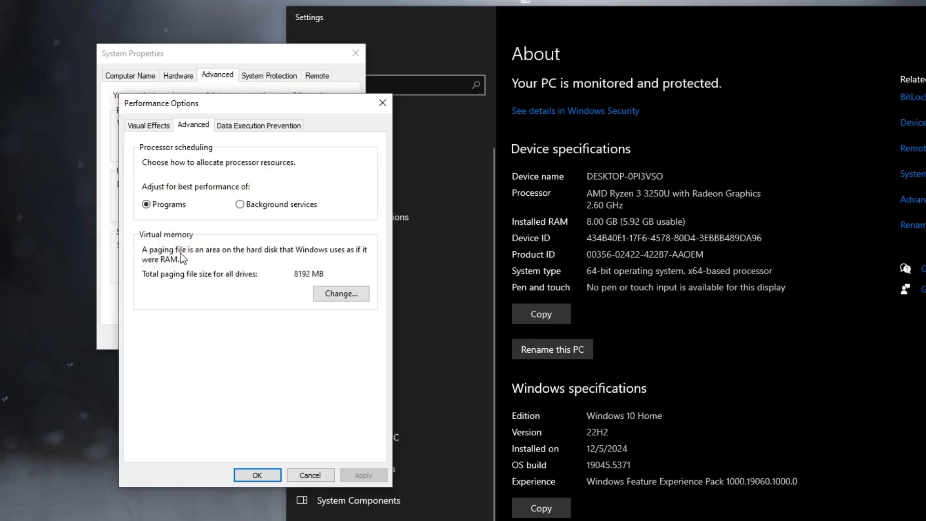
mouse_move(281, 258)
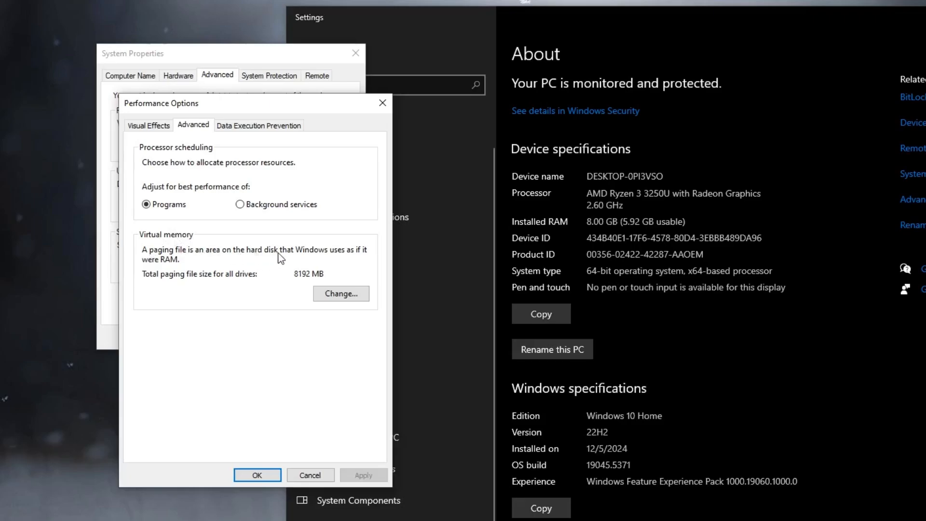
mouse_move(217, 274)
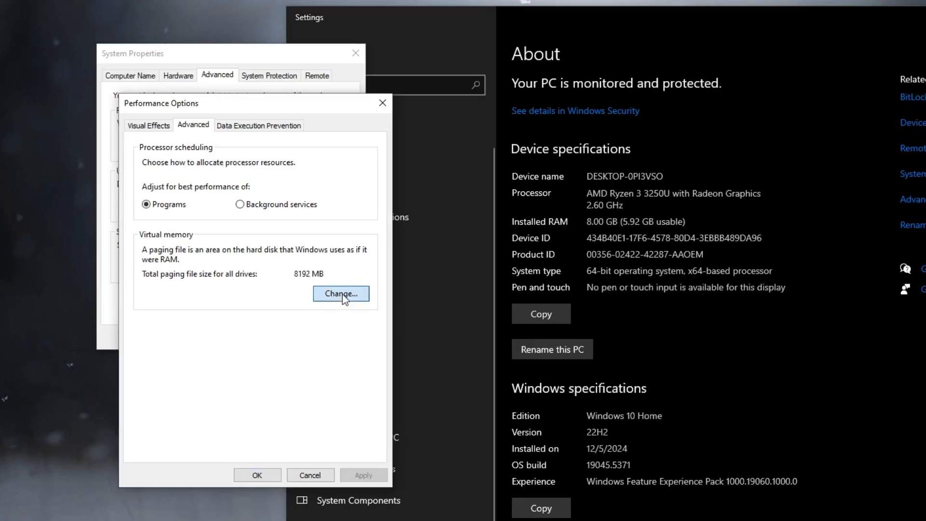
Turn off automatic paging file management and choose Custom size for drive C.
click(341, 294)
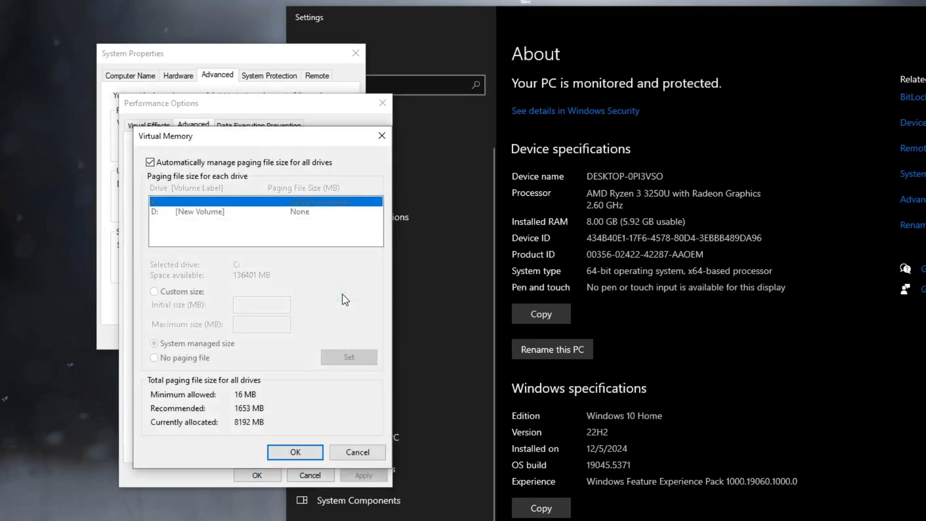
mouse_move(162, 181)
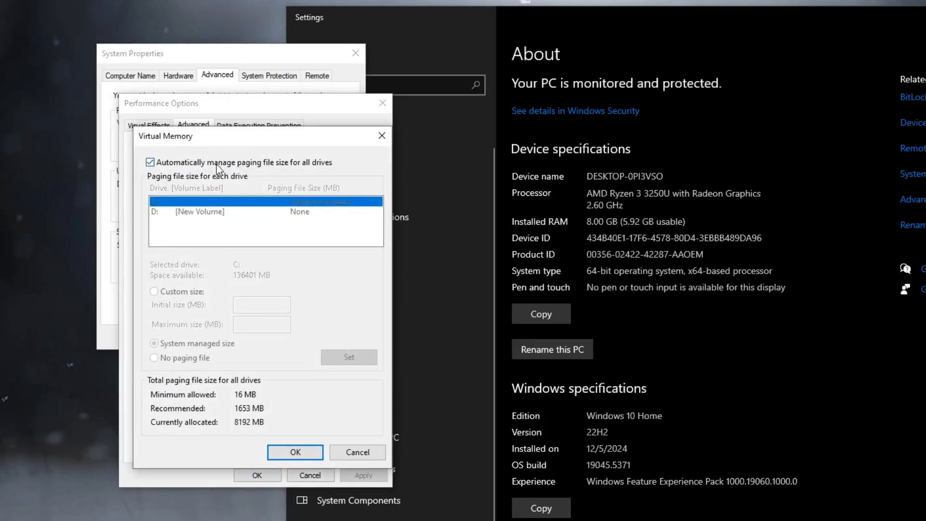
click(150, 162)
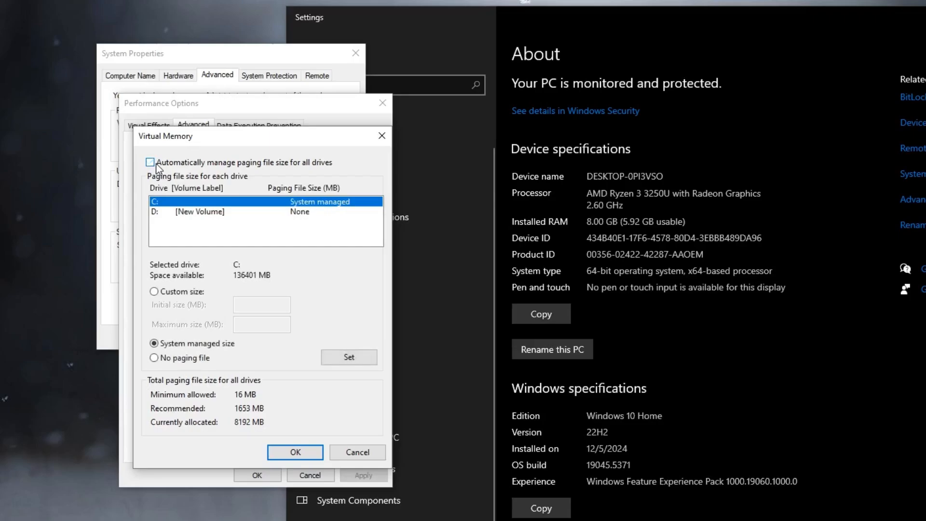
click(150, 162)
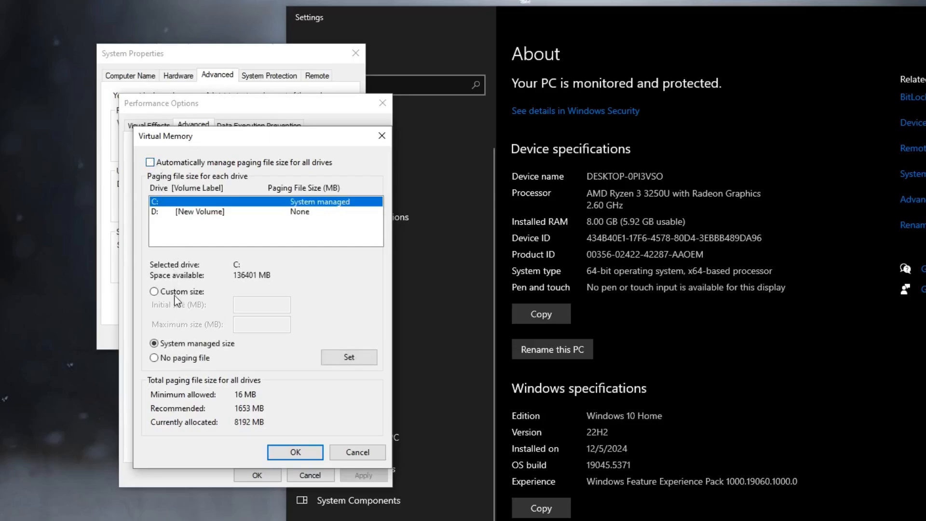
click(154, 291)
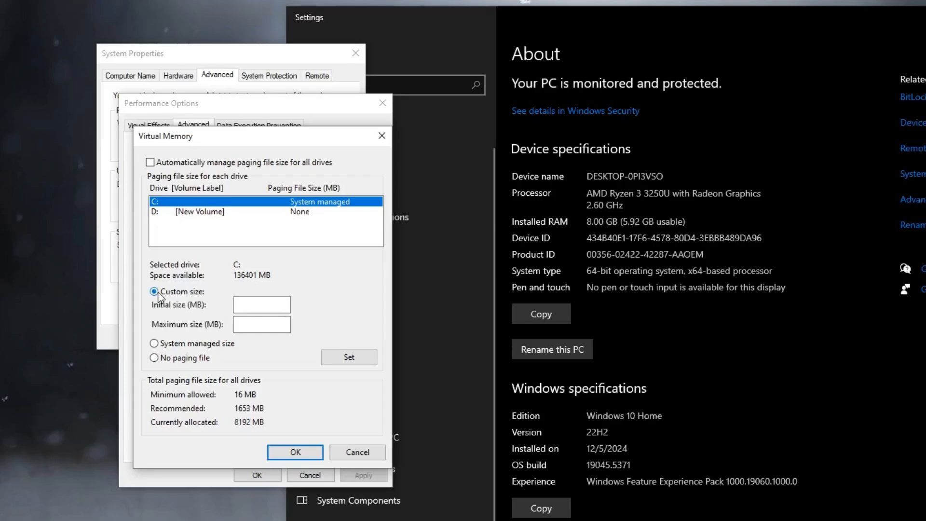
mouse_move(211, 296)
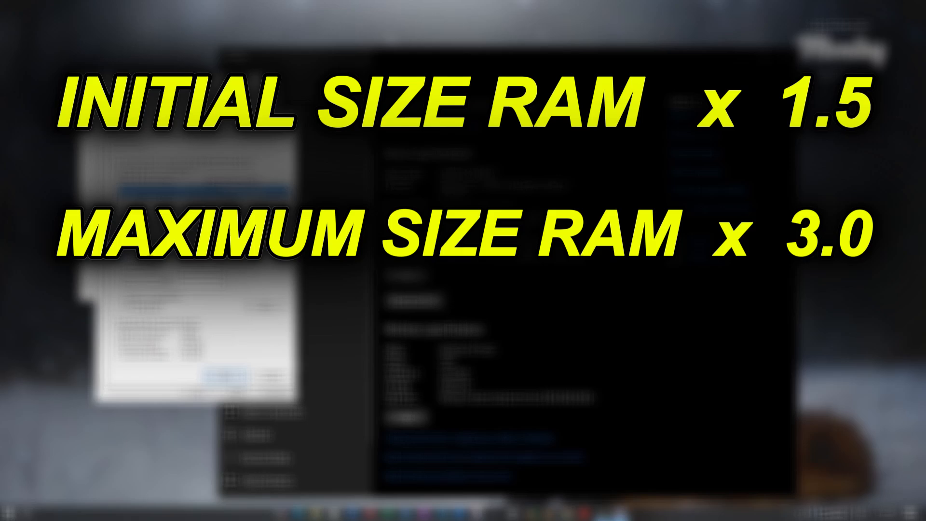
text(1024)
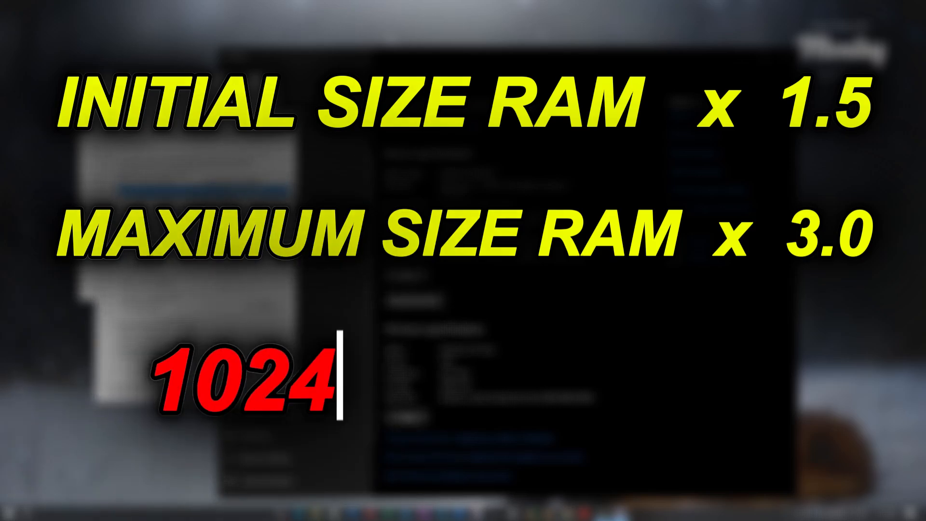
text(MB = 1GB)
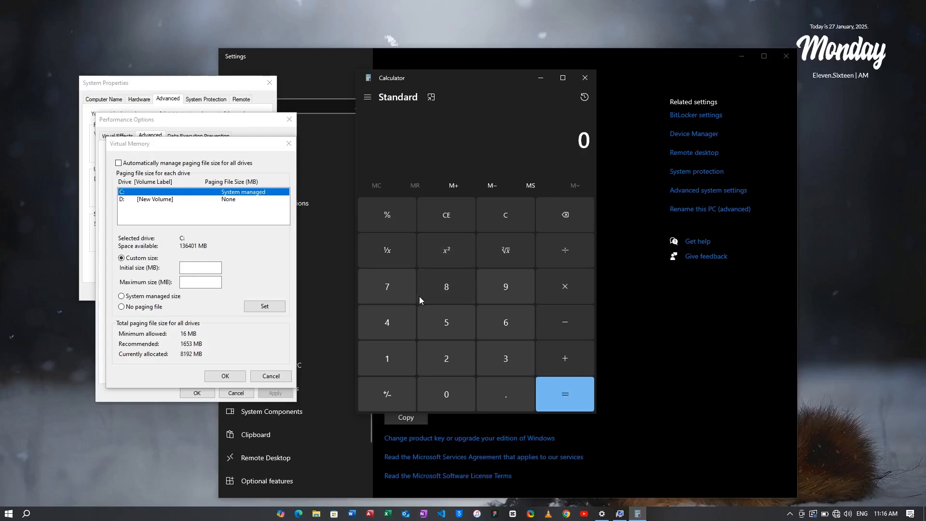
mouse_move(437, 295)
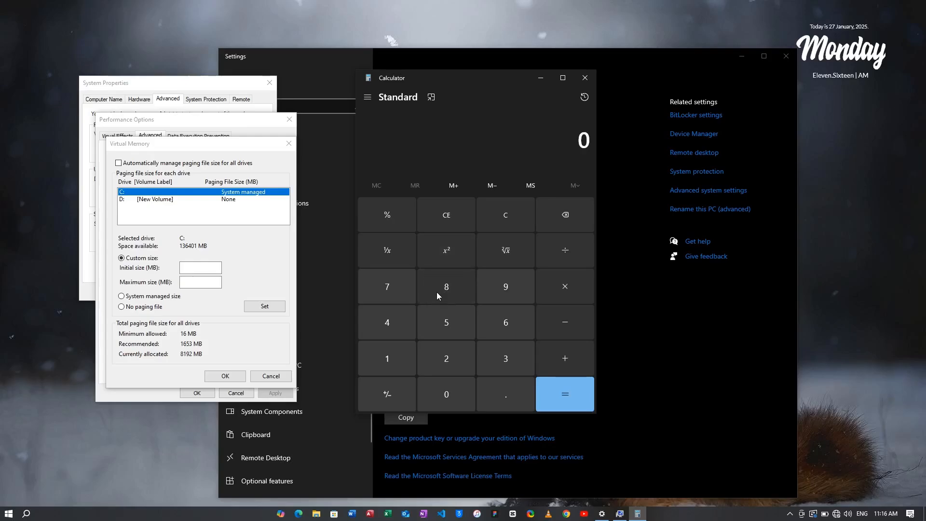
Compute 8 × 1024 = 8192 MB, then 8192 × 1.5 = 12,288 MB initial size.
click(445, 286)
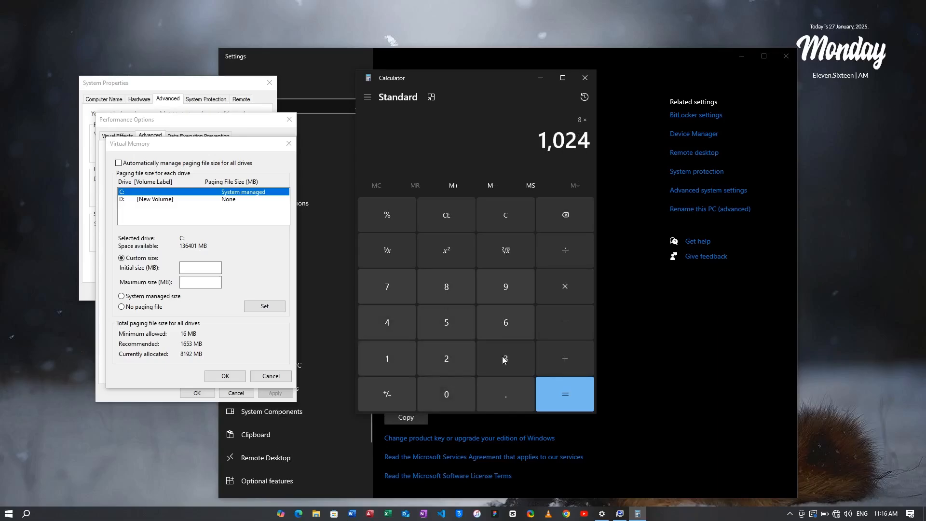
click(563, 394)
text(1.5)
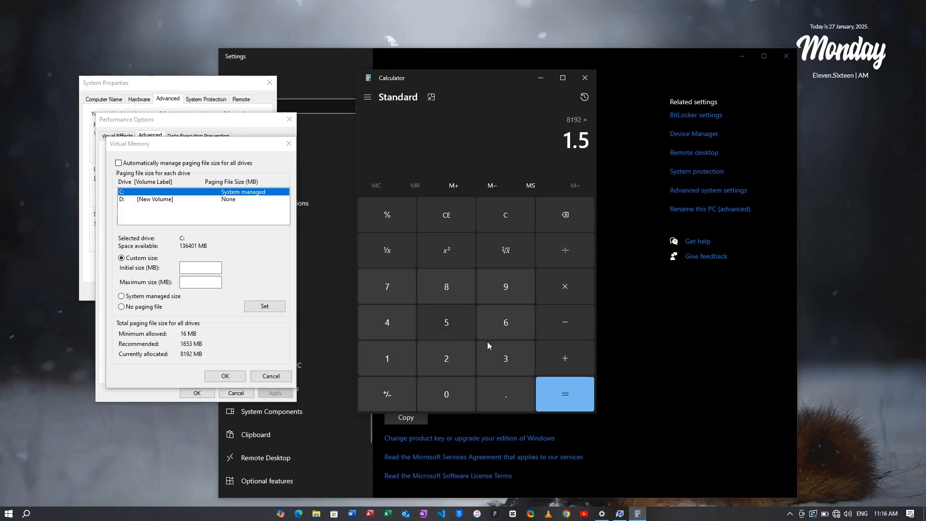
click(563, 394)
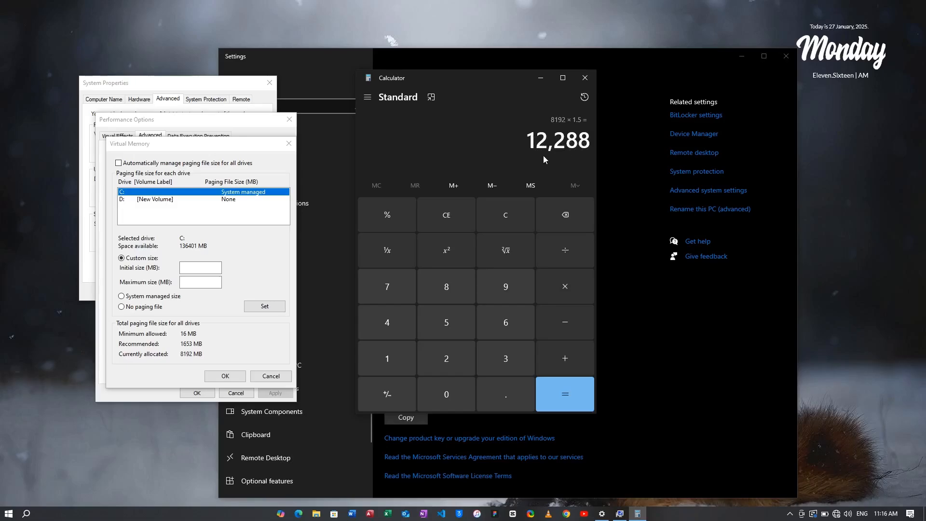
Enter 12288 MB as drive C's initial paging file size.
click(199, 266)
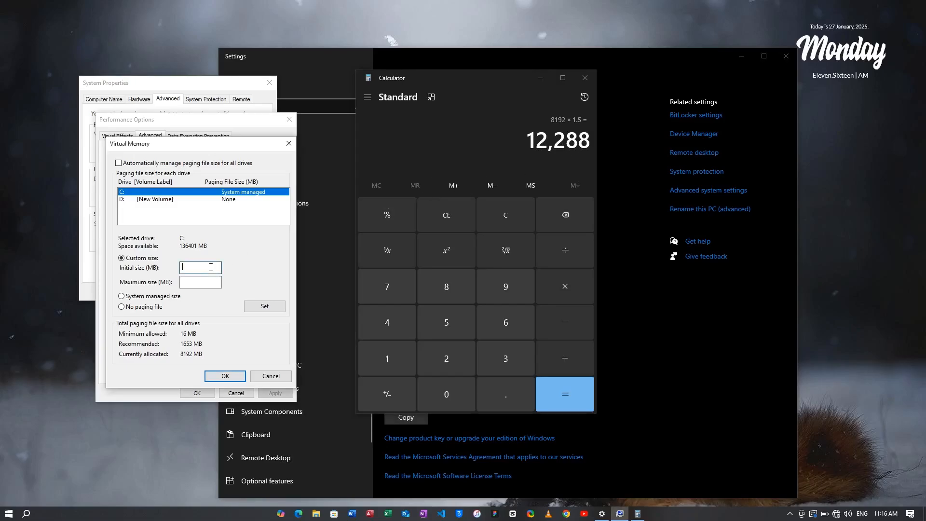
text(12288)
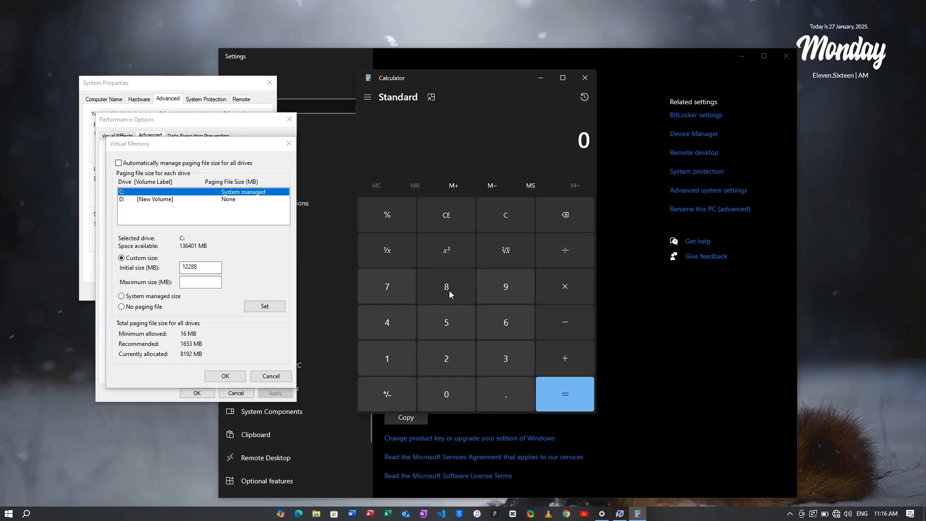
Compute 8192 × 3 = 24,576 MB for the maximum paging size.
click(445, 287)
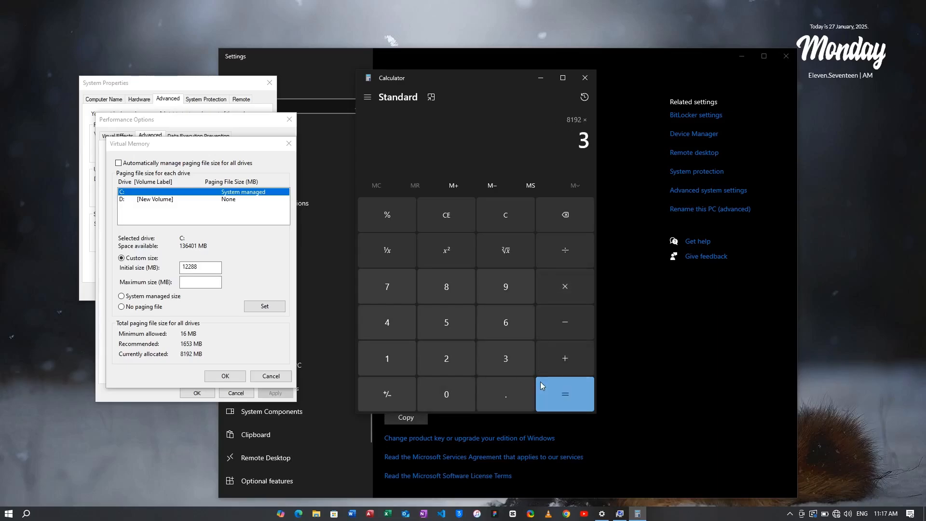
click(563, 394)
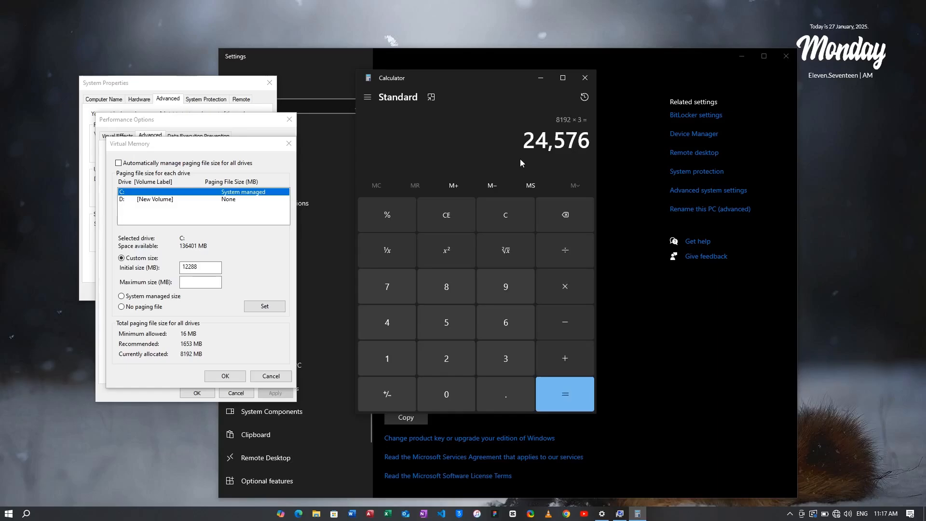
mouse_move(554, 160)
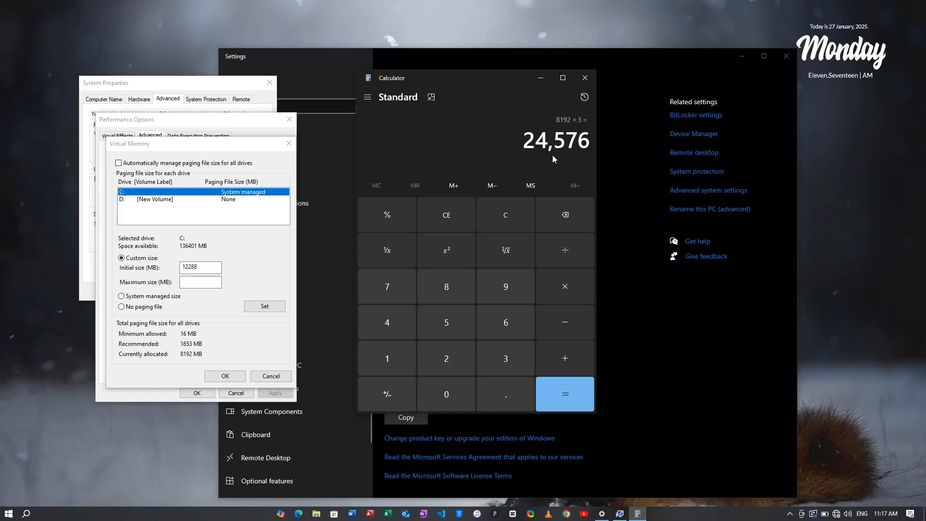
Enter 24576 MB maximum, set the 12288–24576 MB paging file on C and confirm.
text(2)
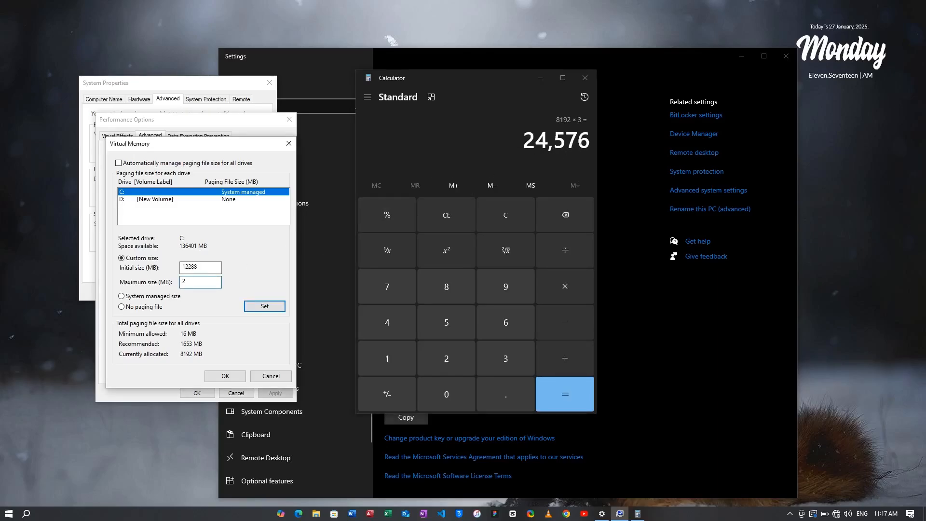
text(4576)
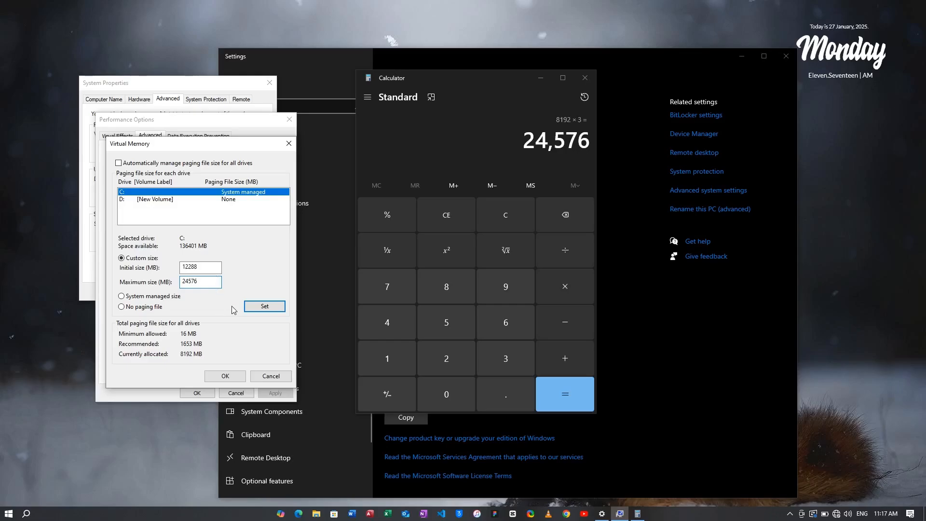
click(264, 305)
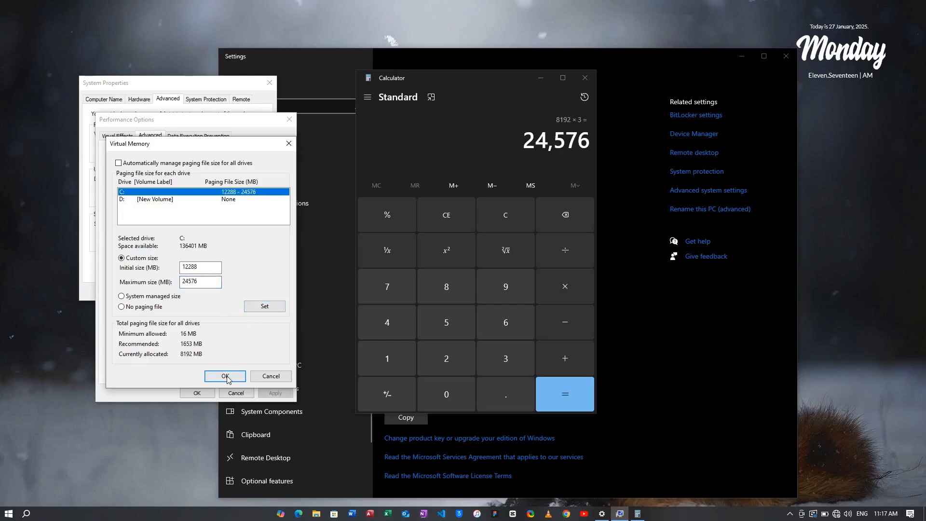
click(224, 376)
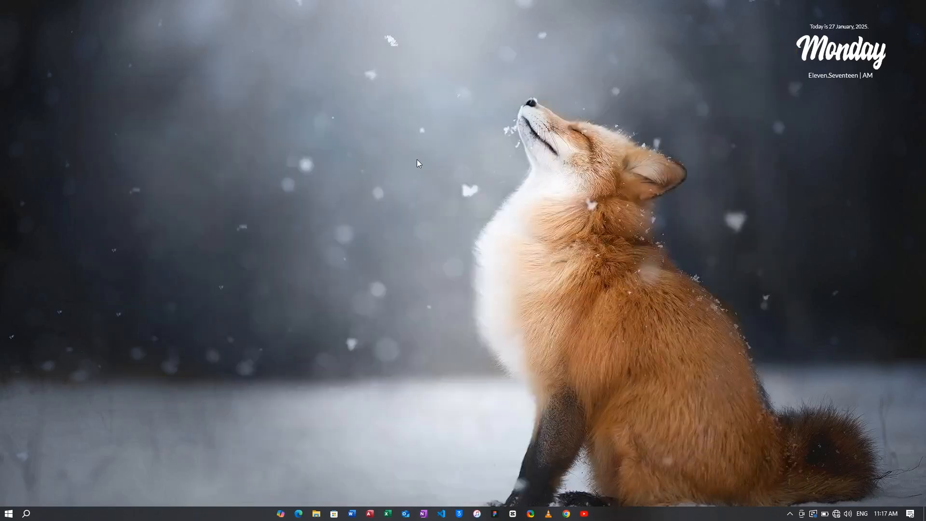
right_click(458, 223)
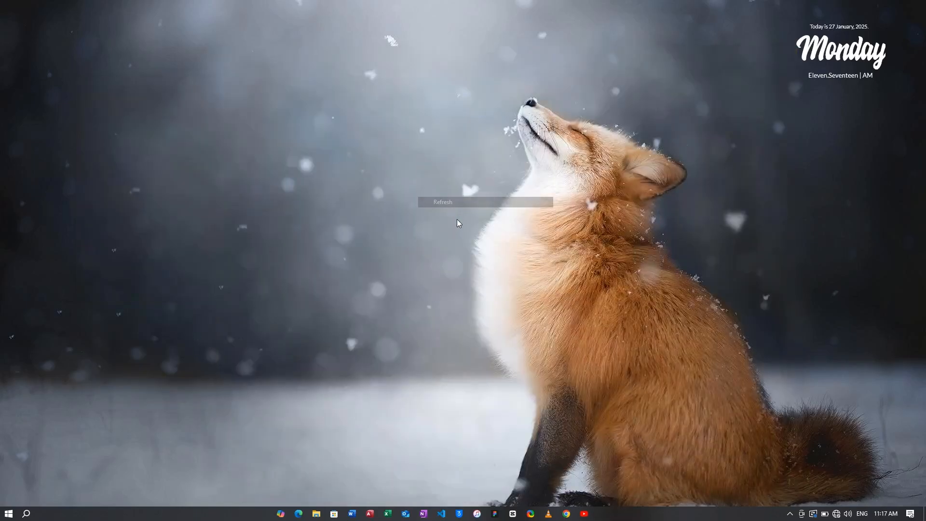